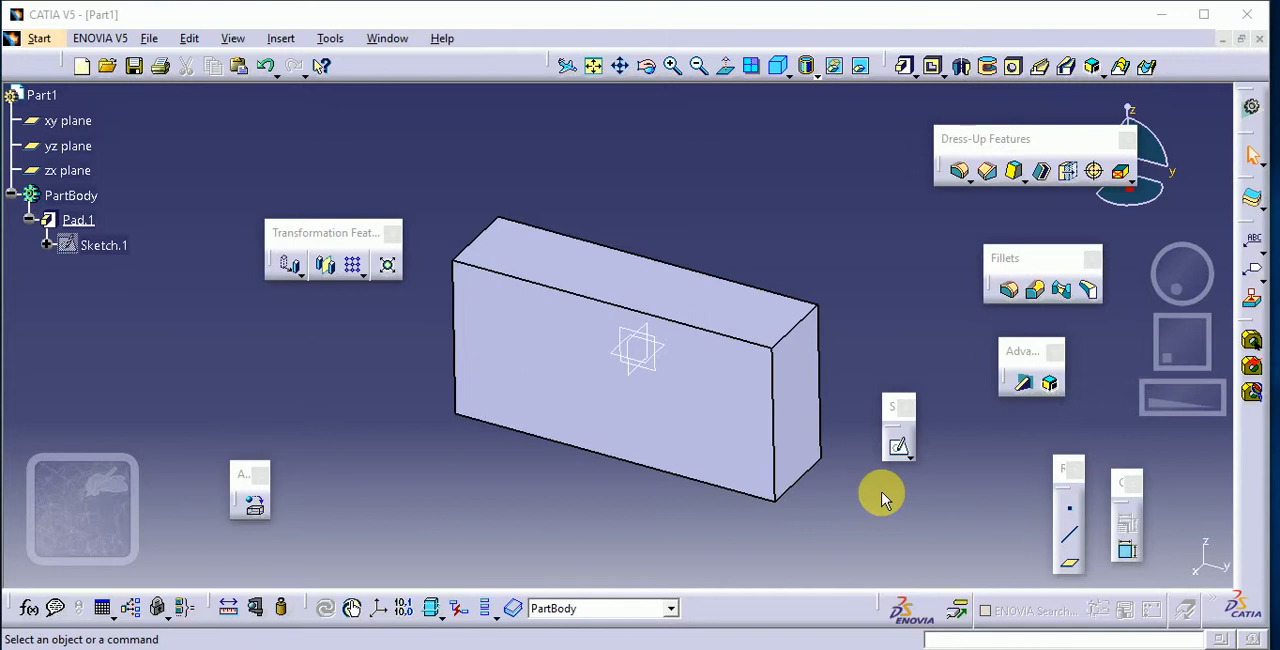
mouse_move(670, 242)
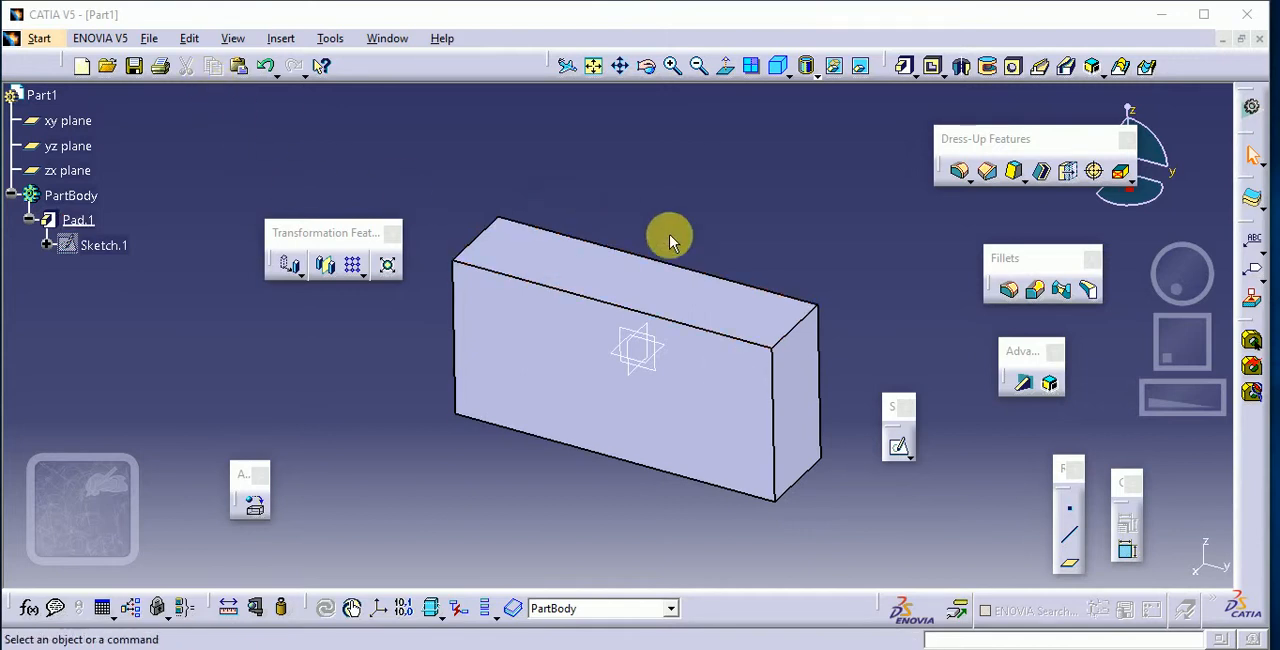
mouse_move(488, 182)
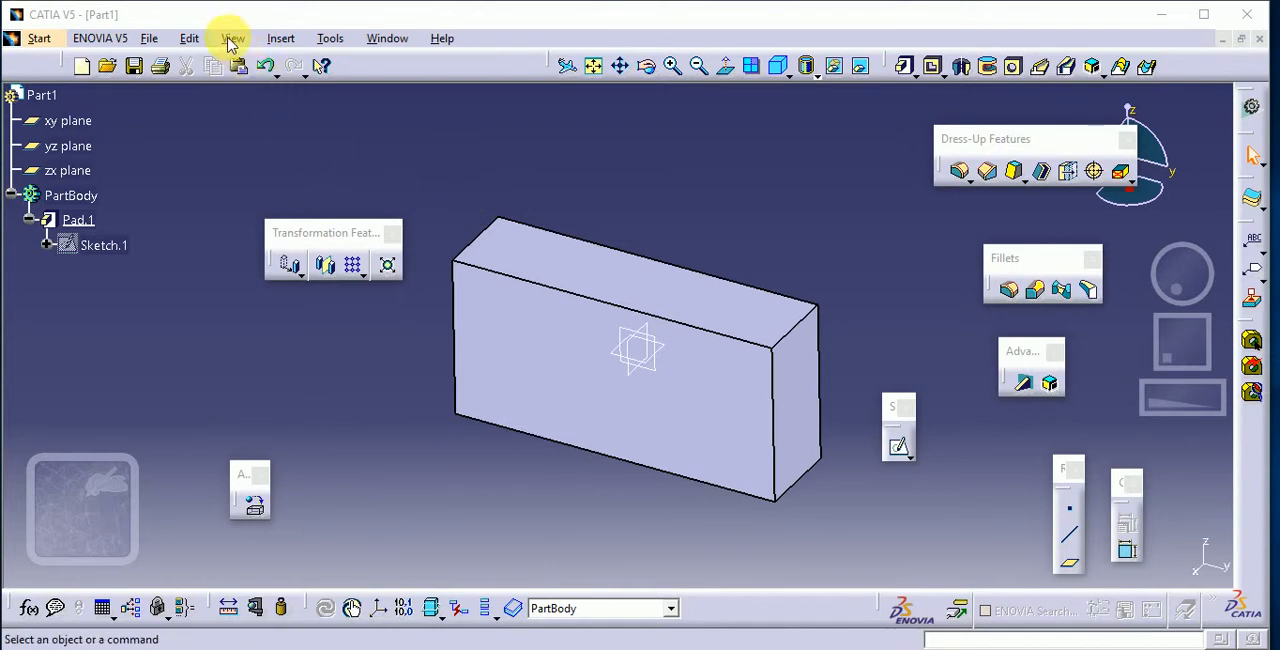
Bring up the View menu to reach the lighting settings.
click(232, 38)
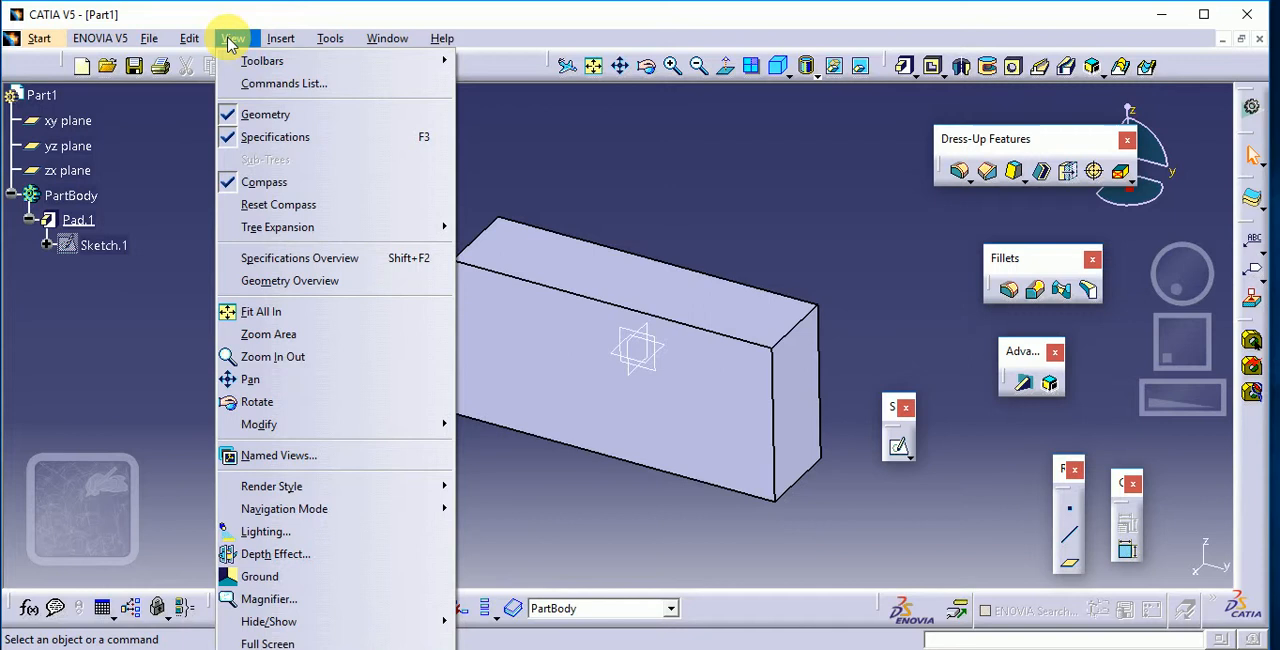
mouse_move(264, 598)
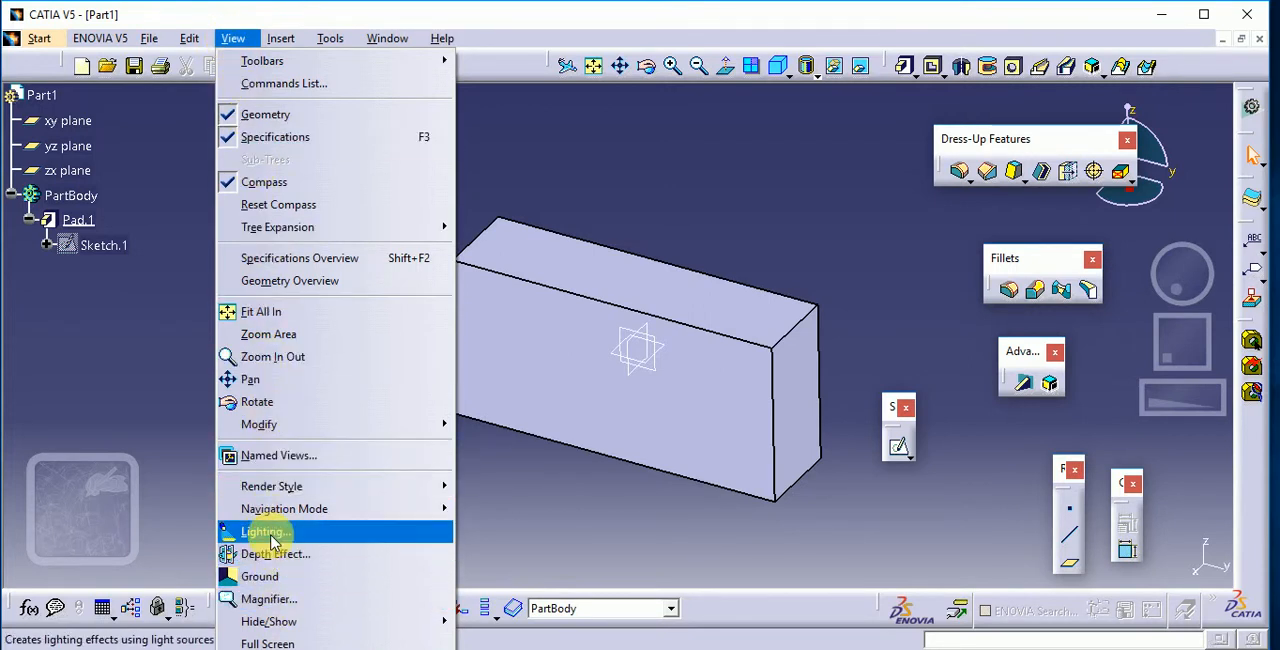
Switch the Light Sources dialog to No Light, rendering the box flatly shaded.
click(262, 532)
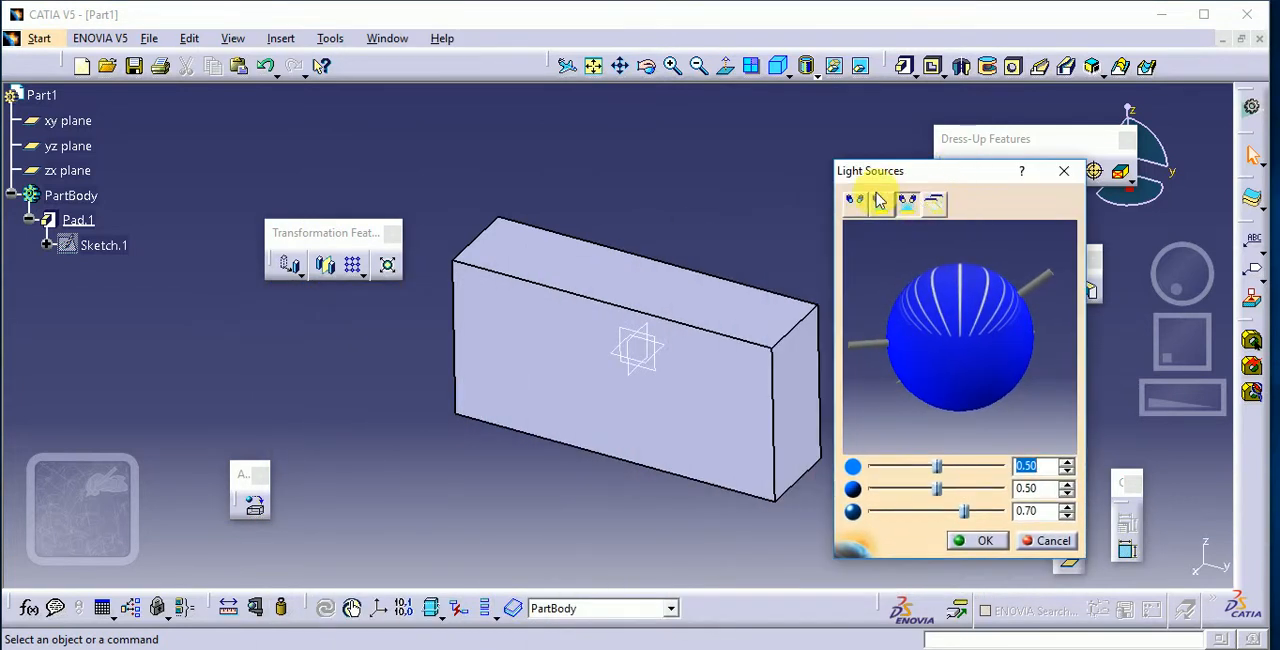
mouse_move(856, 202)
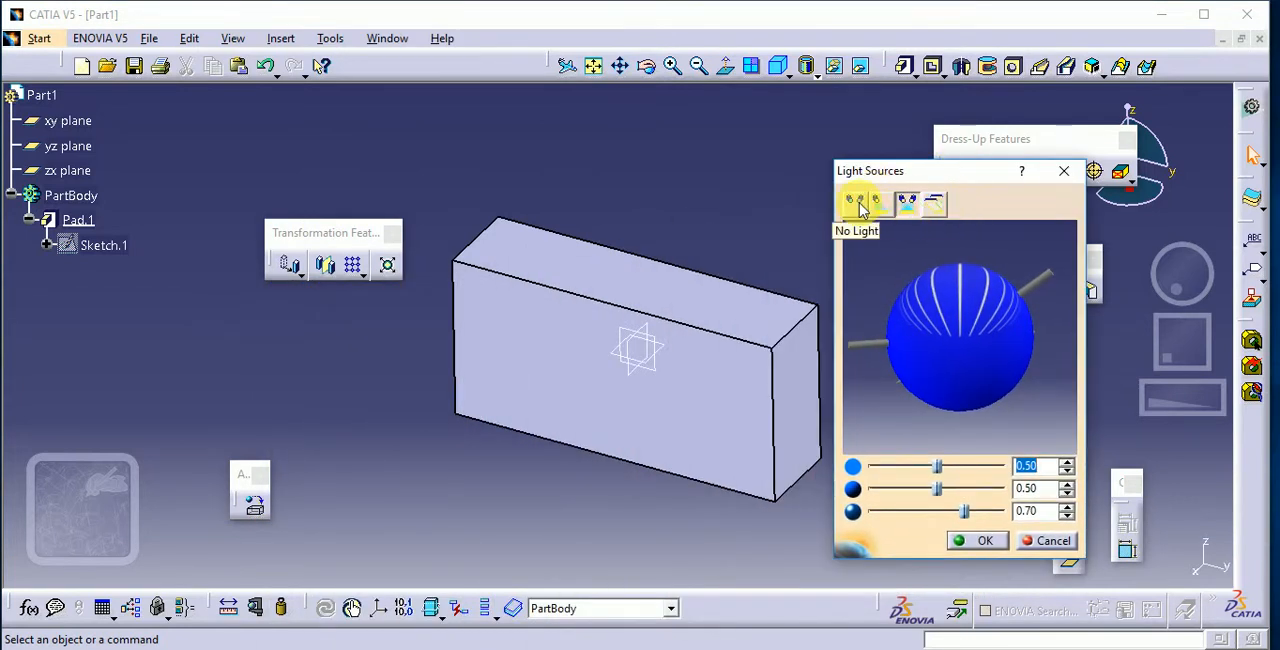
click(856, 202)
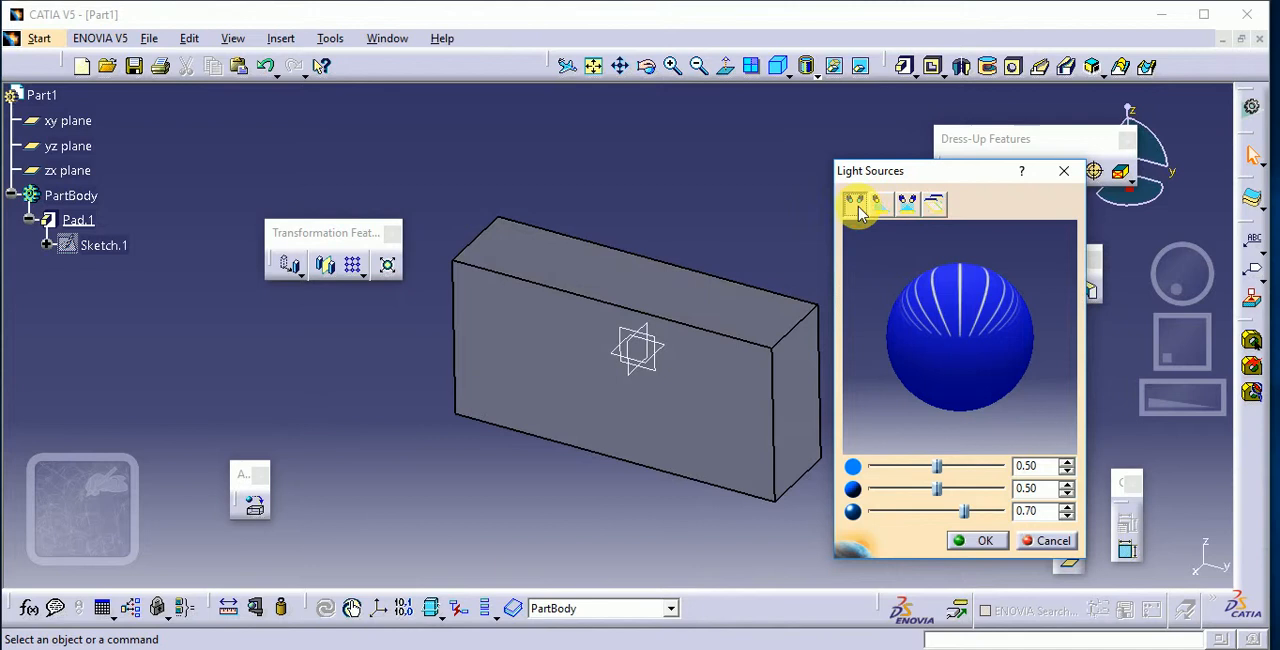
click(856, 204)
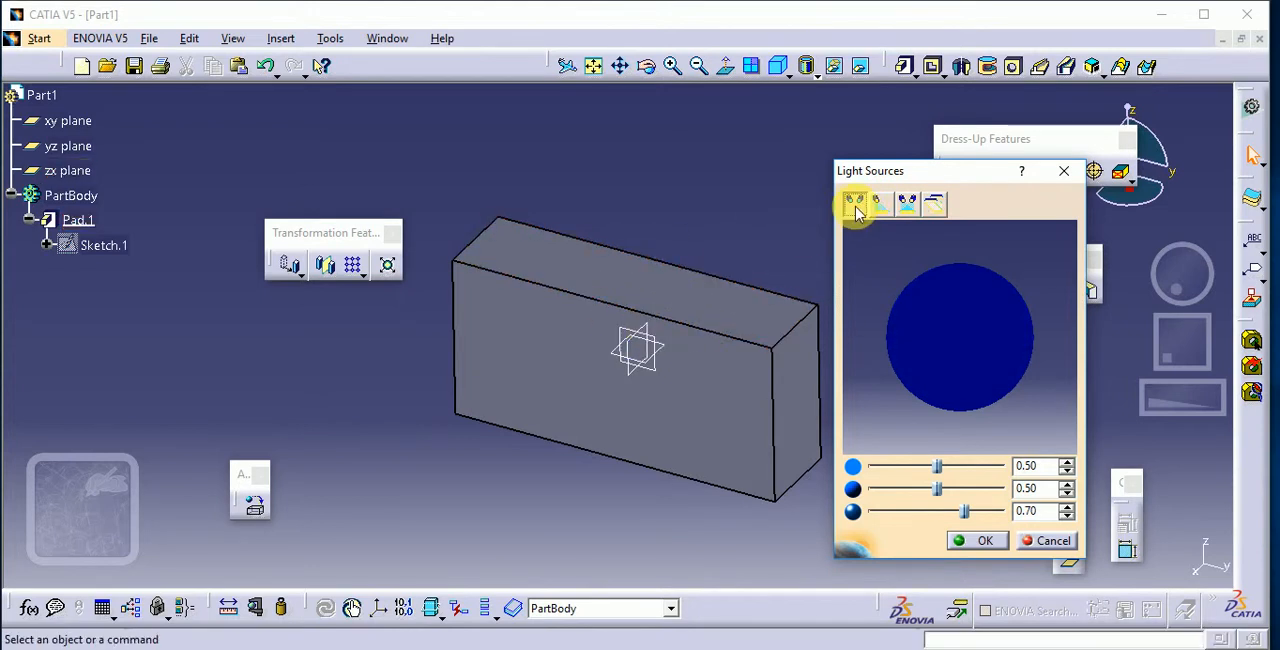
mouse_move(856, 204)
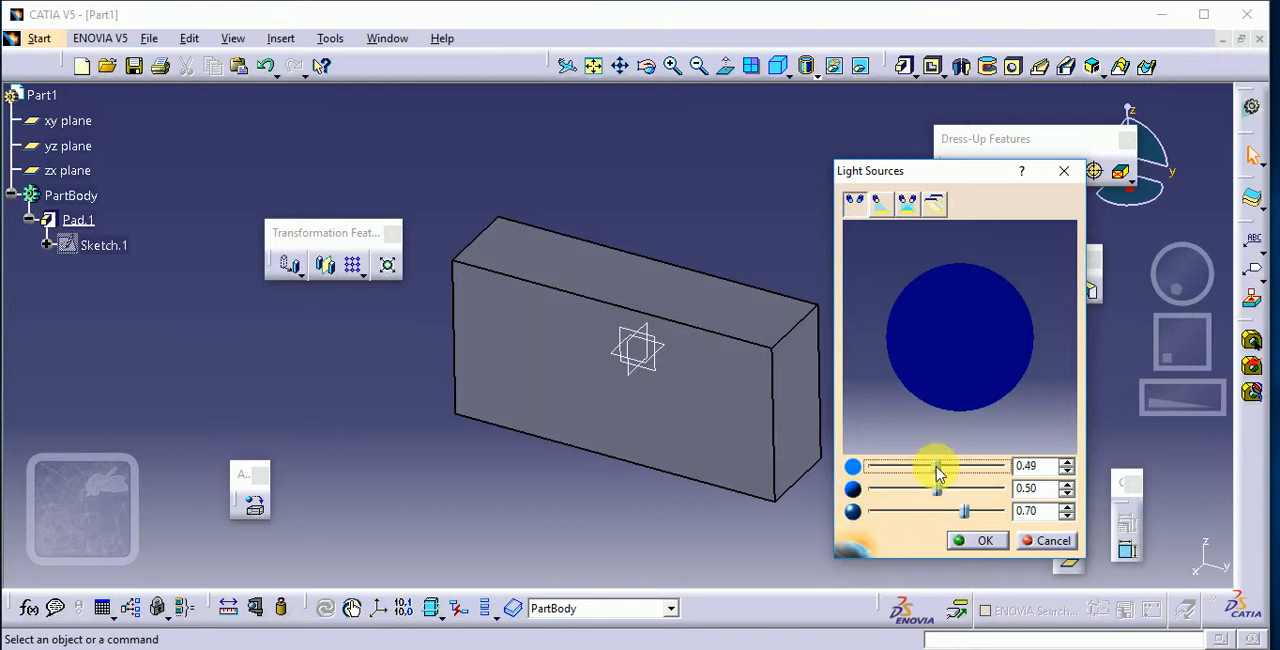
Lower the first lighting value to 0.48 and the second to 0.41.
drag(940, 466, 936, 466)
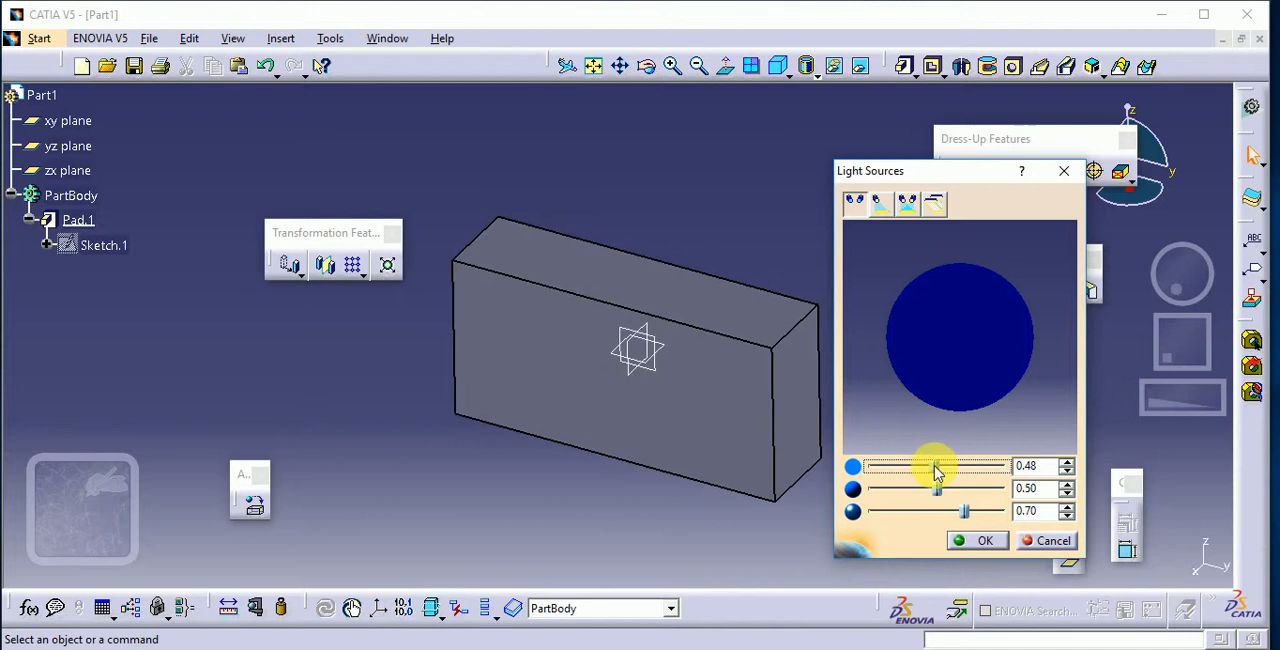
drag(932, 466, 936, 466)
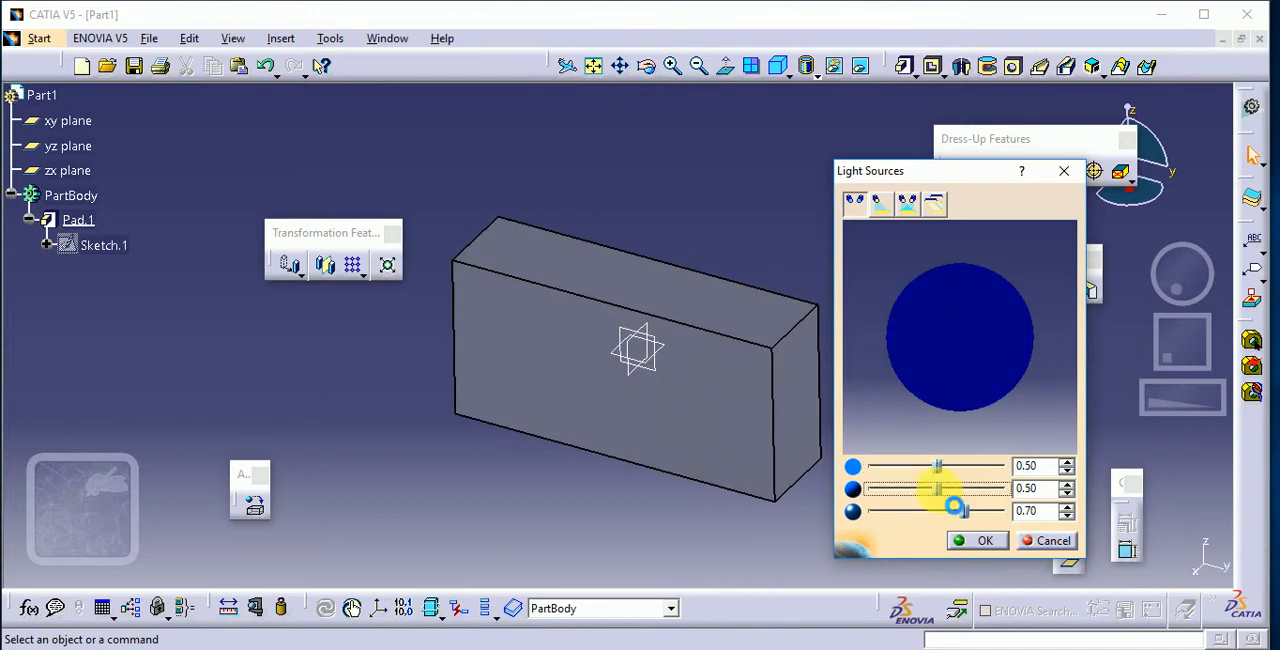
drag(952, 488, 920, 488)
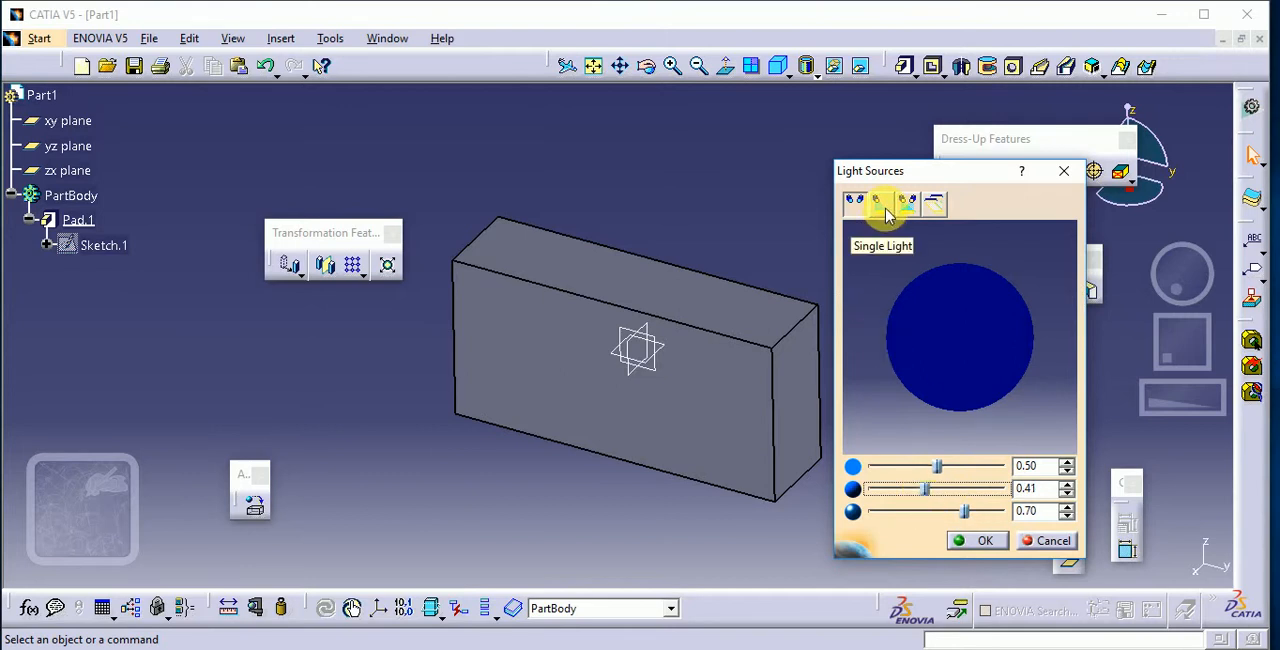
Use a single light source and move it toward the upper left of the box.
click(854, 204)
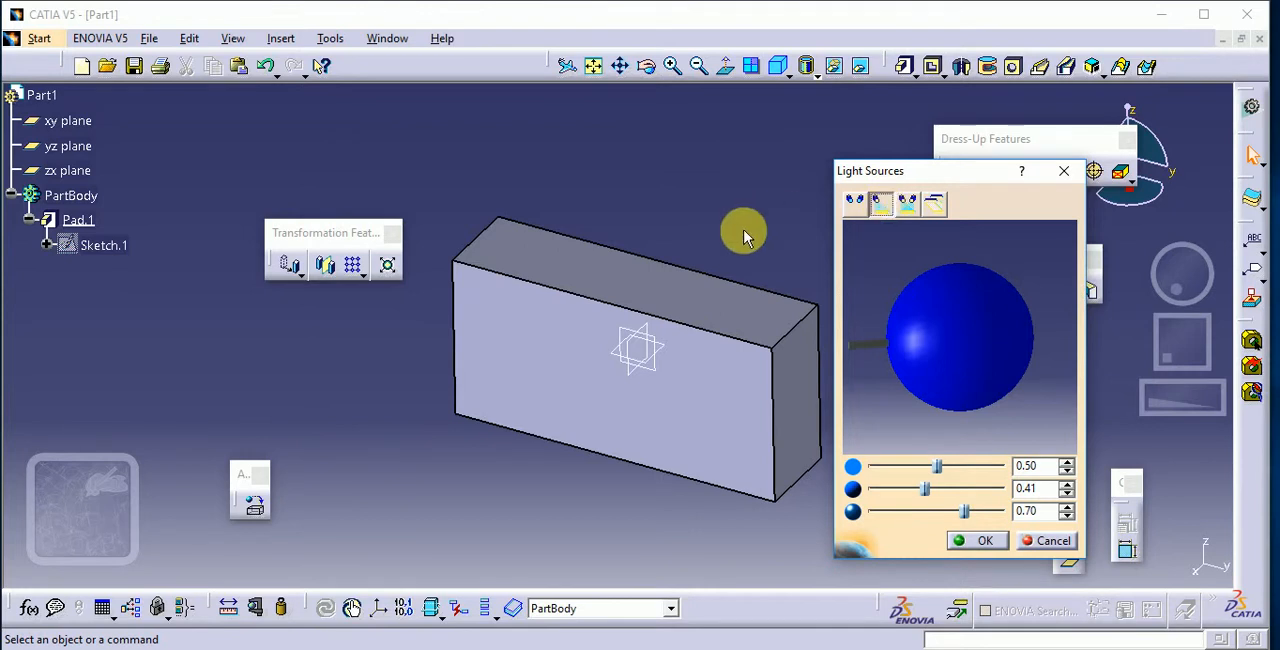
mouse_move(860, 354)
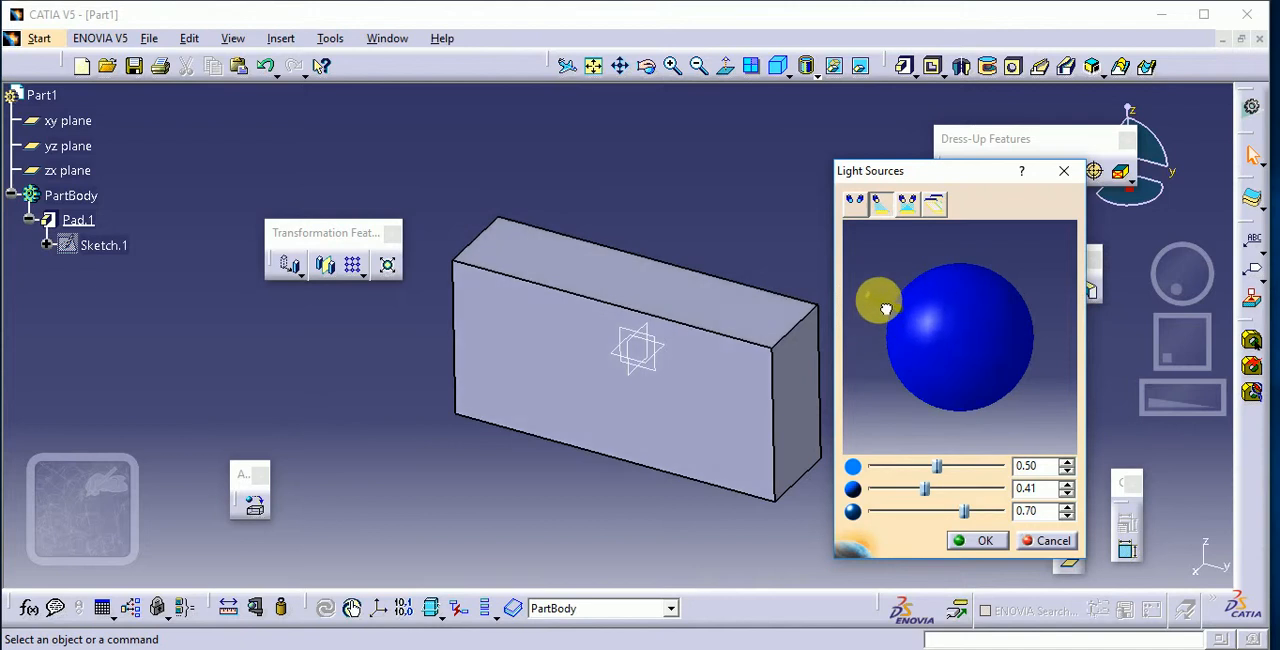
drag(878, 300, 900, 330)
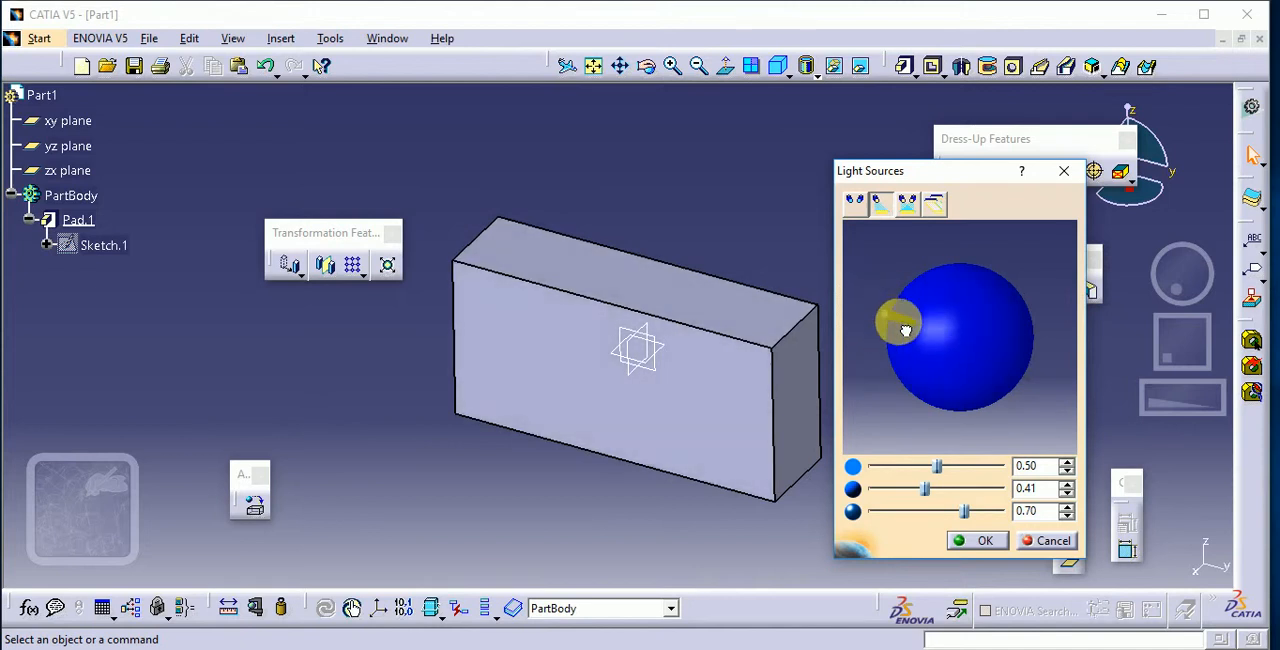
drag(900, 330, 890, 284)
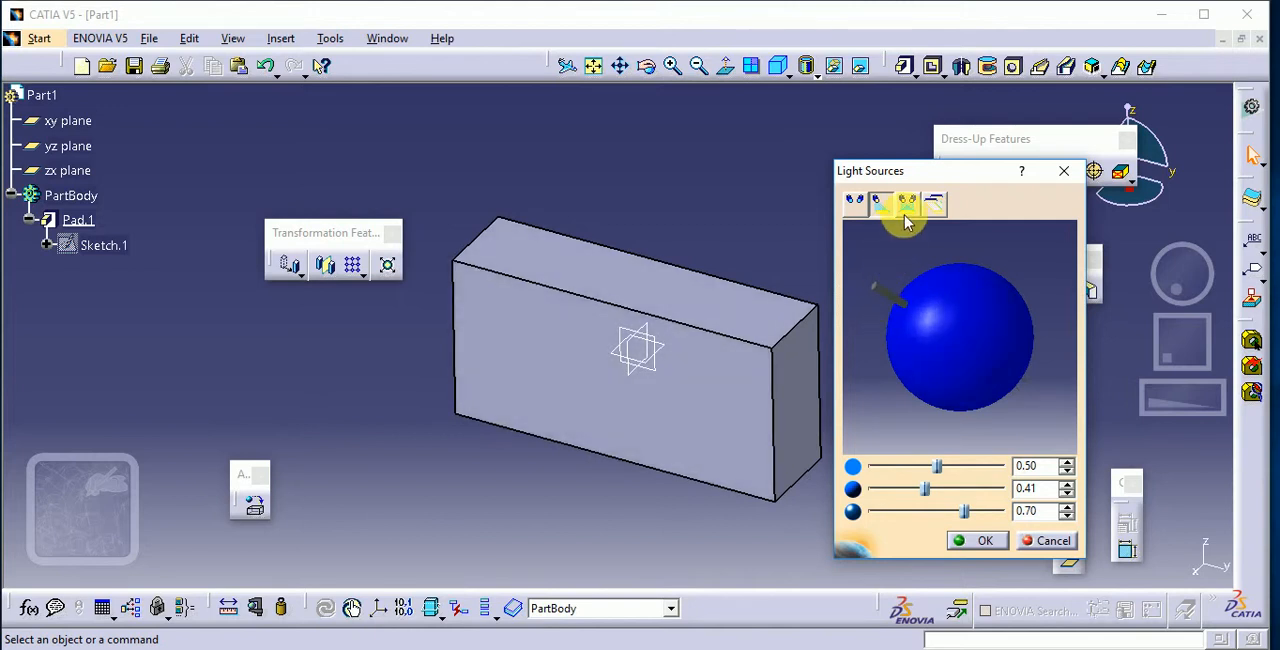
mouse_move(904, 202)
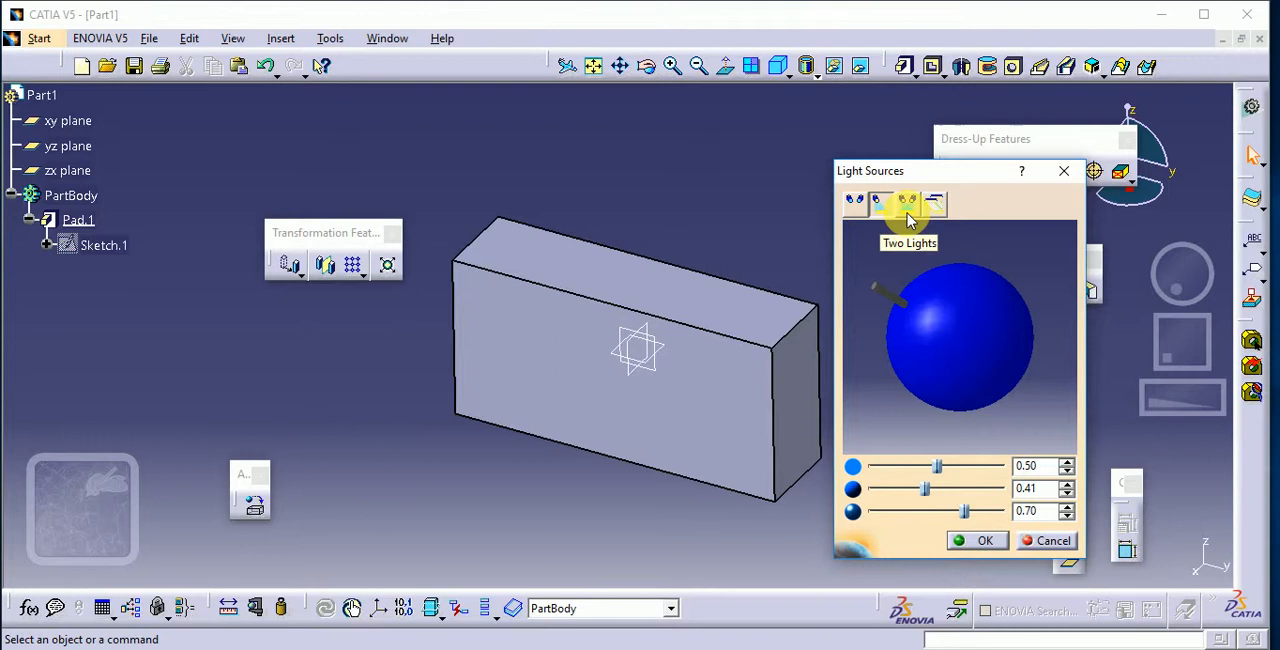
Use two light sources, one placed above on the left and one above on the right.
click(908, 202)
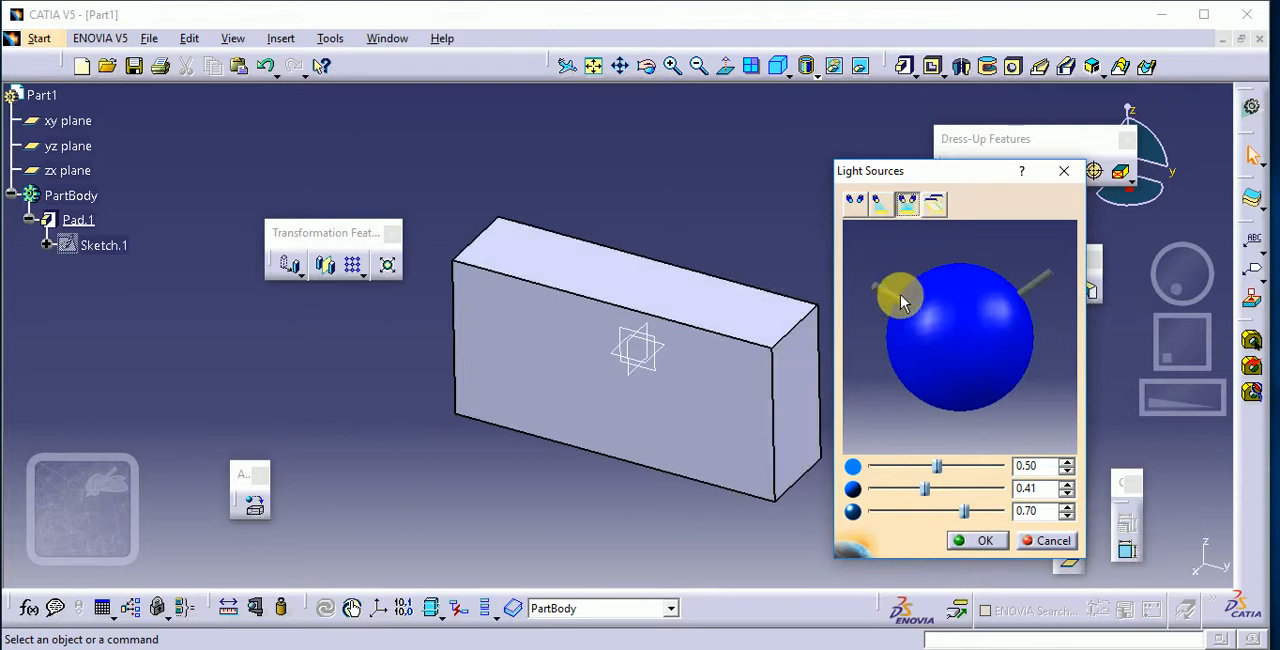
drag(900, 296, 1020, 296)
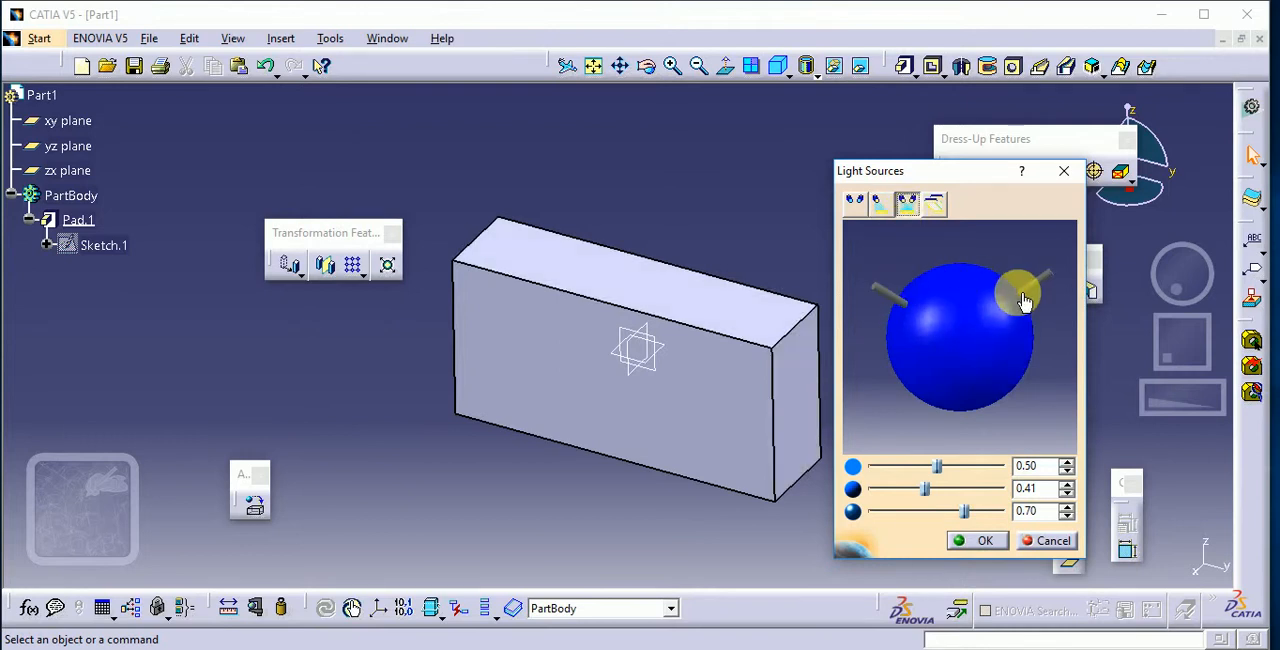
drag(1024, 296, 878, 290)
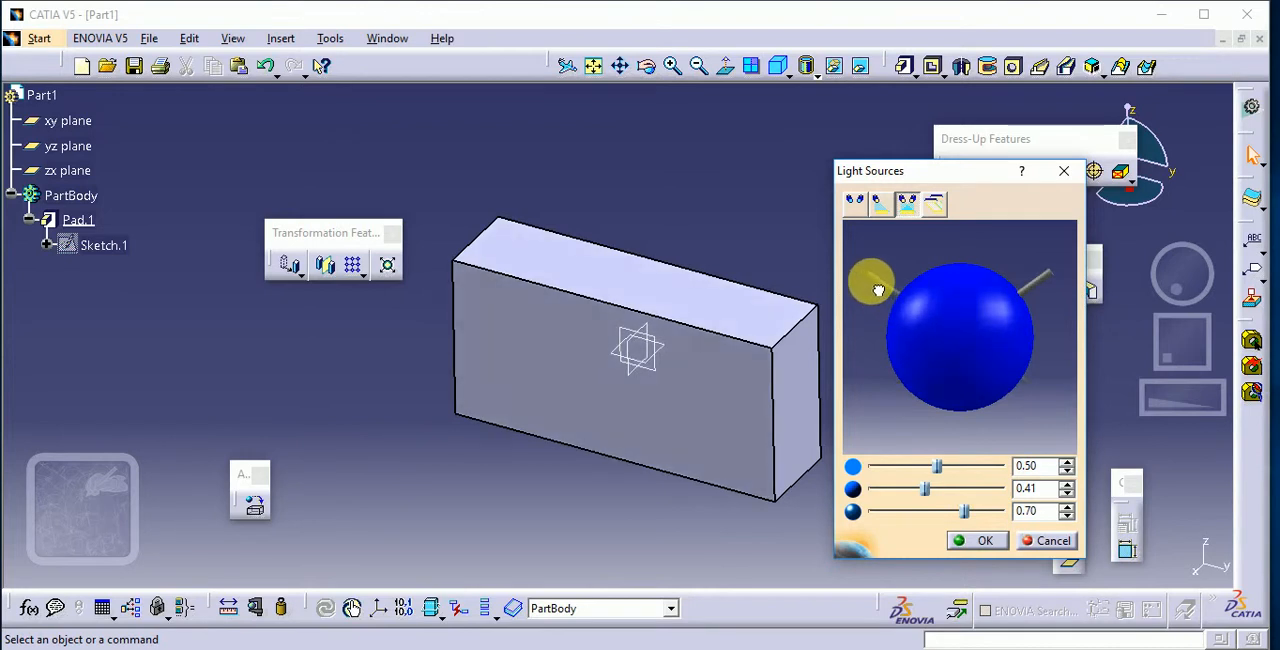
drag(872, 284, 896, 290)
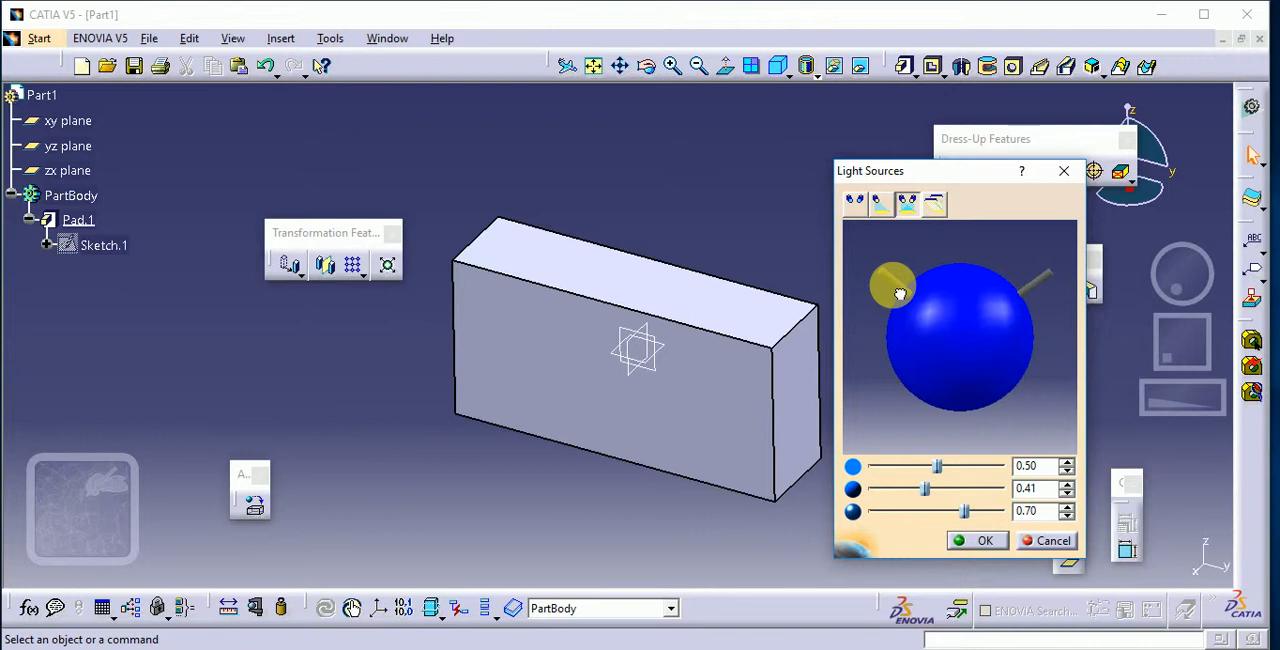
drag(892, 292, 1036, 288)
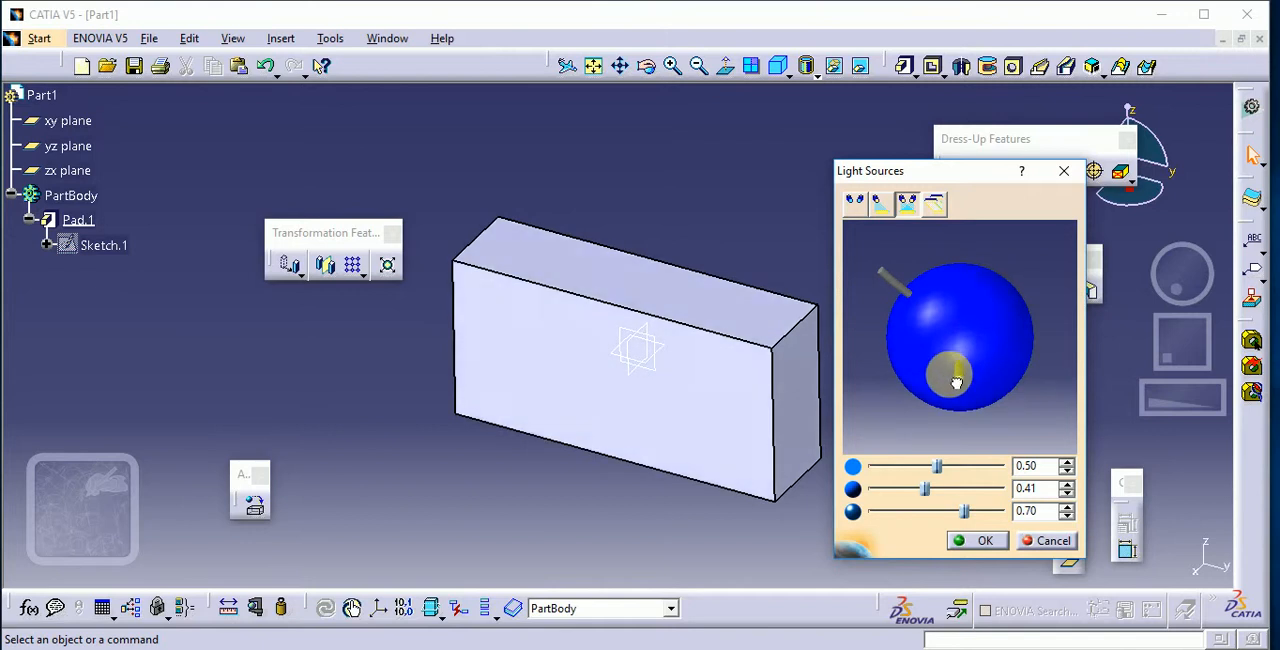
drag(956, 380, 1024, 320)
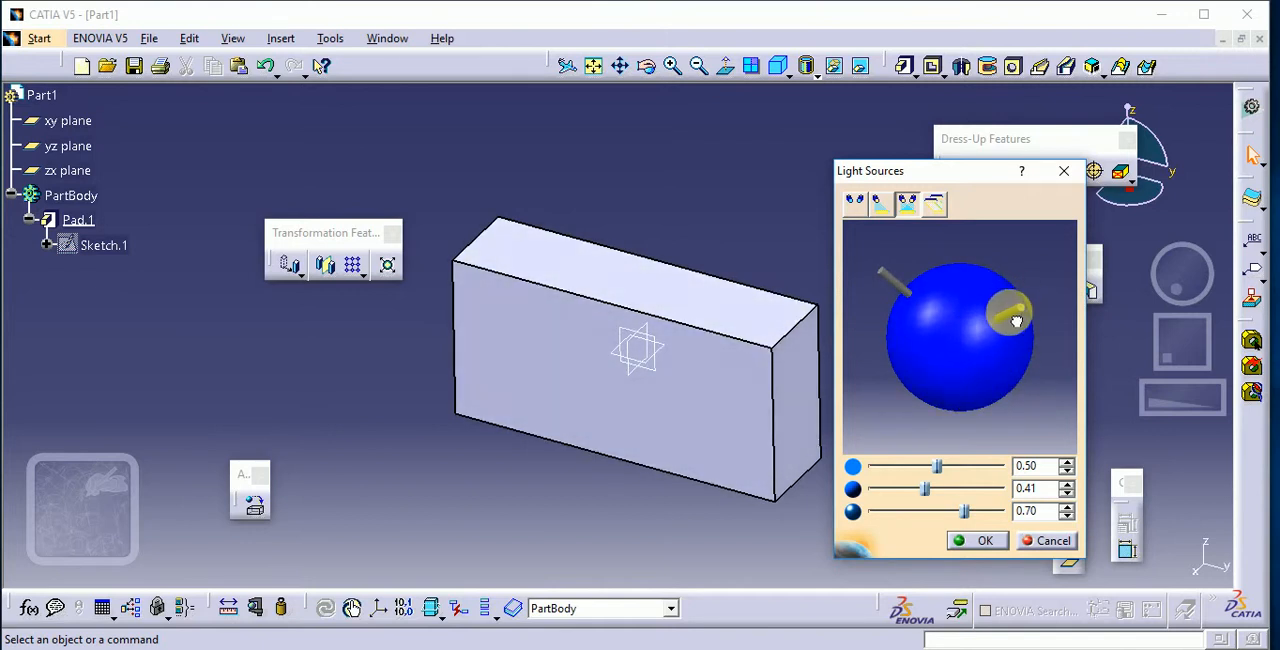
drag(1010, 316, 970, 260)
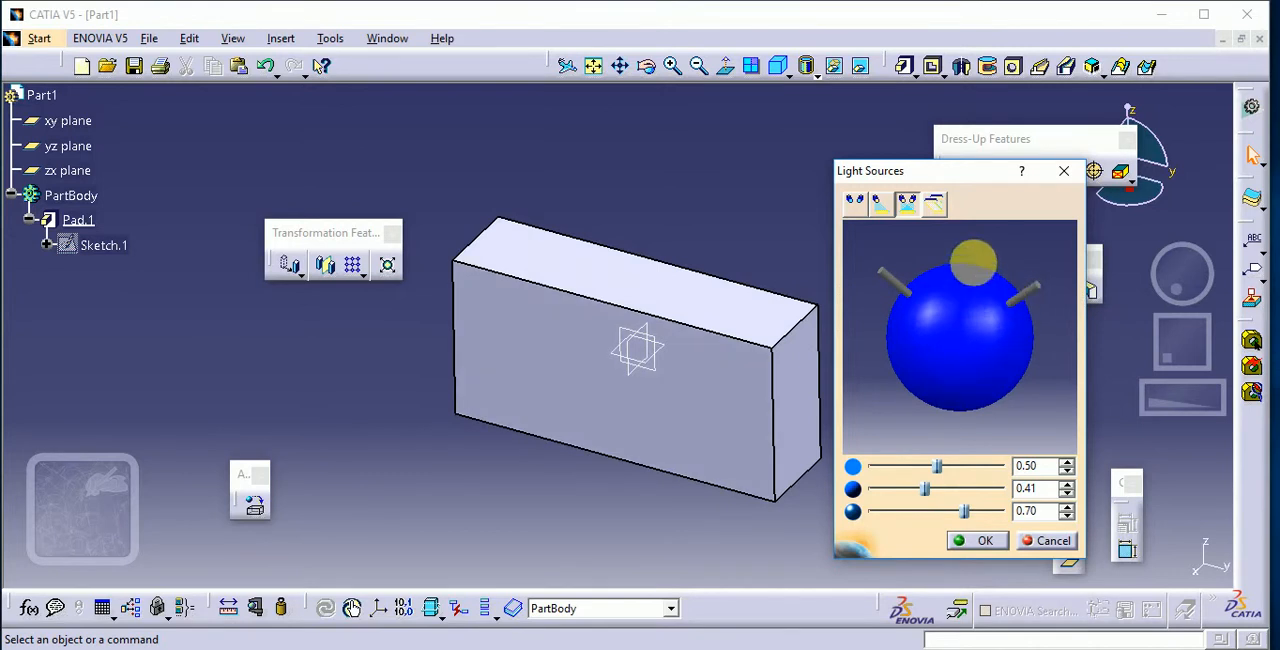
Apply neon lighting and orbit the box to see the neon highlights.
click(934, 202)
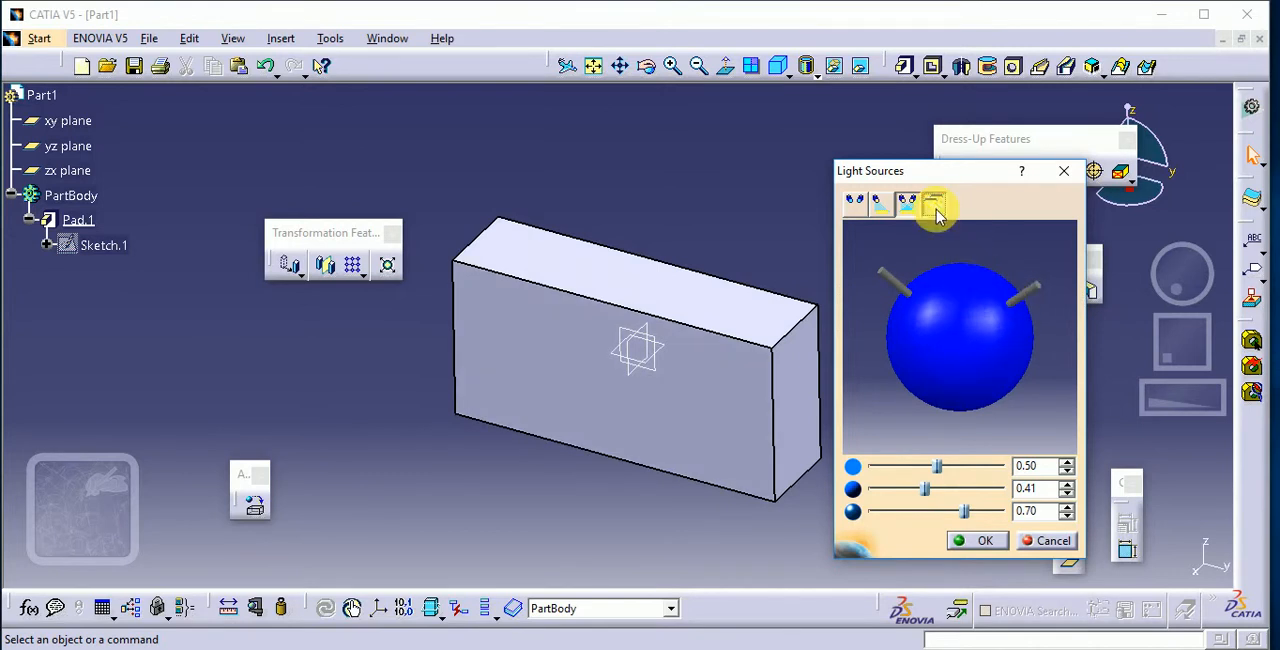
click(932, 204)
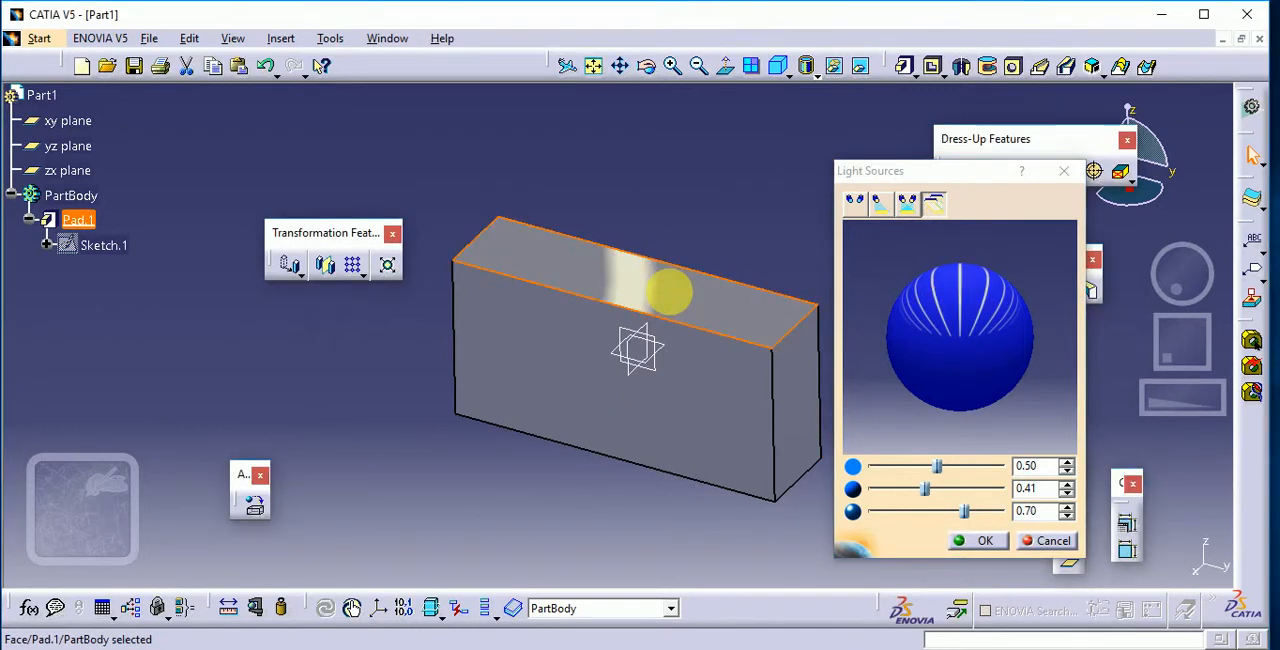
drag(670, 290, 728, 392)
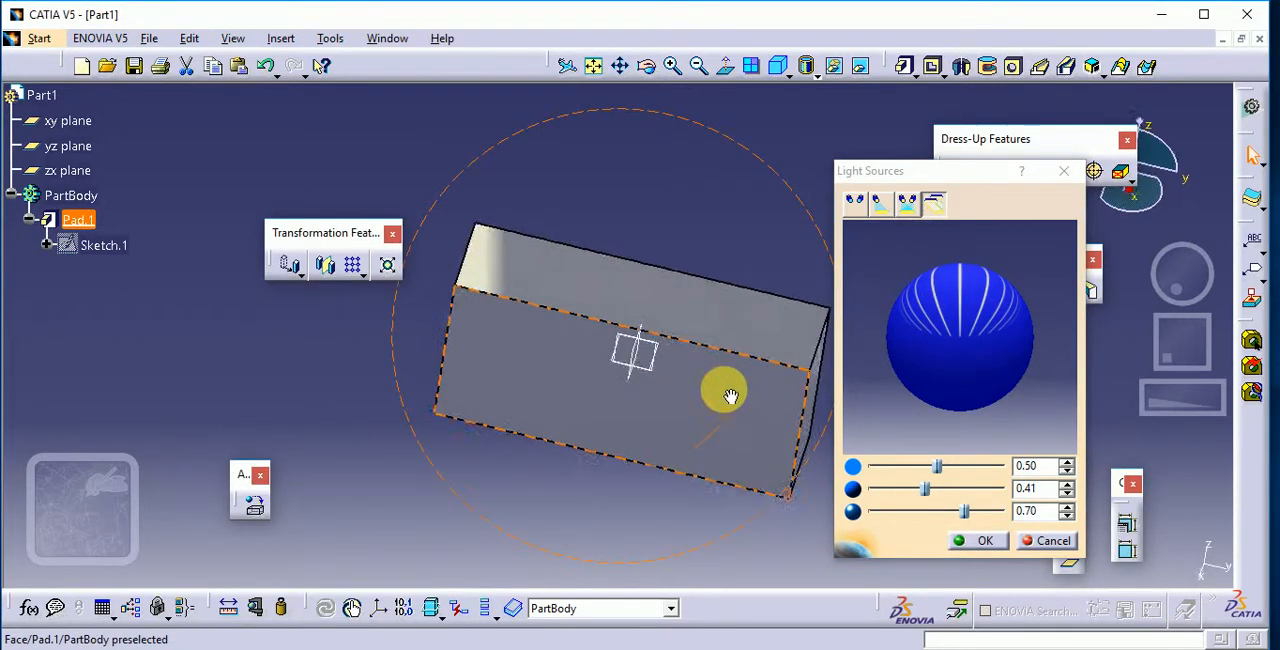